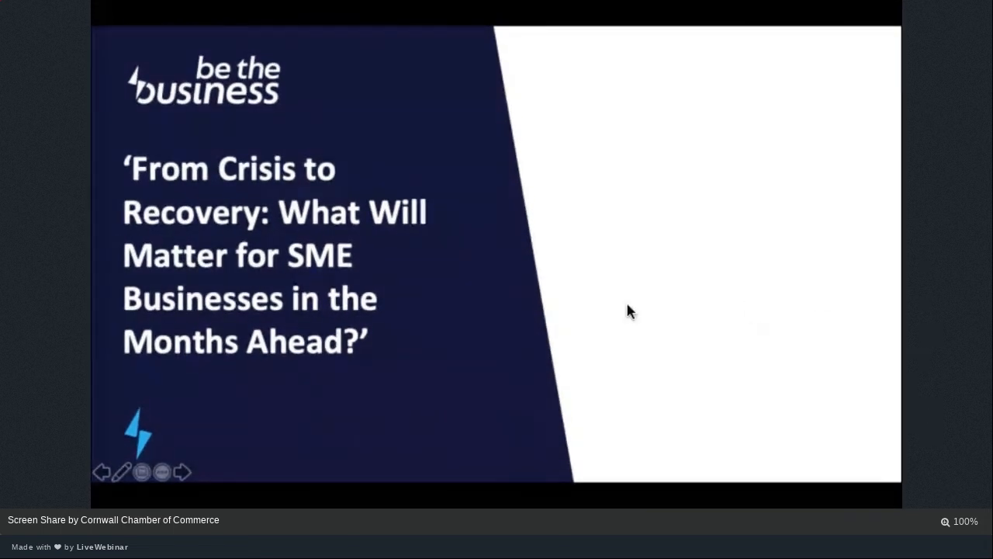
Advance the shared presentation to the Be the Business overview slide.
{"action": "left_click", "coordinate": [183, 472]}
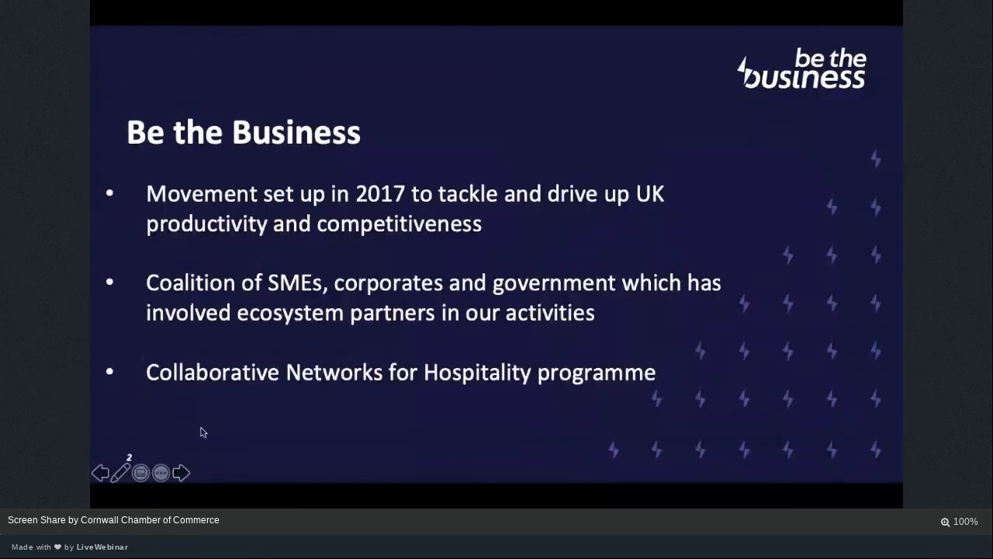
{"action": "mouse_move", "coordinate": [472, 407]}
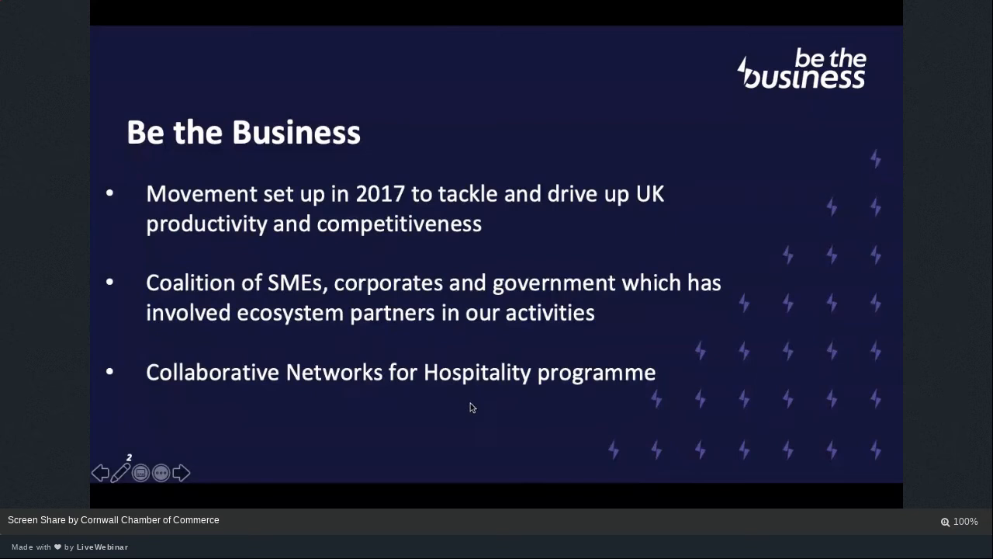
{"action": "mouse_move", "coordinate": [475, 416]}
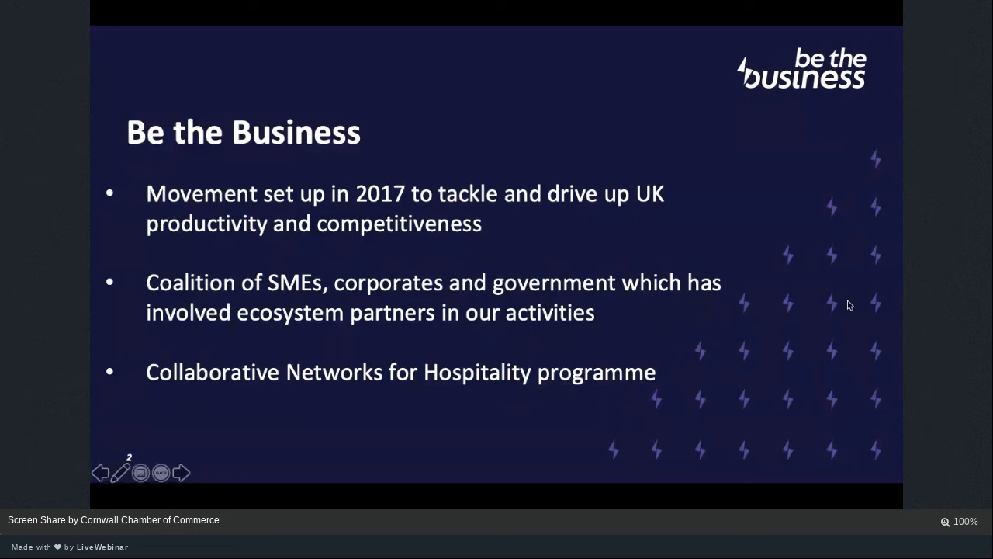
{"action": "mouse_move", "coordinate": [854, 318]}
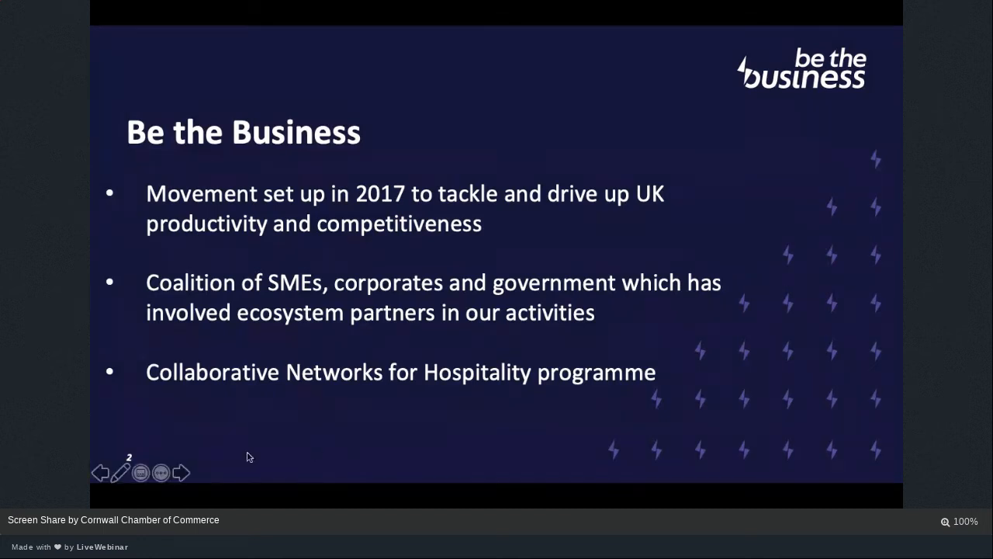
{"action": "mouse_move", "coordinate": [233, 467]}
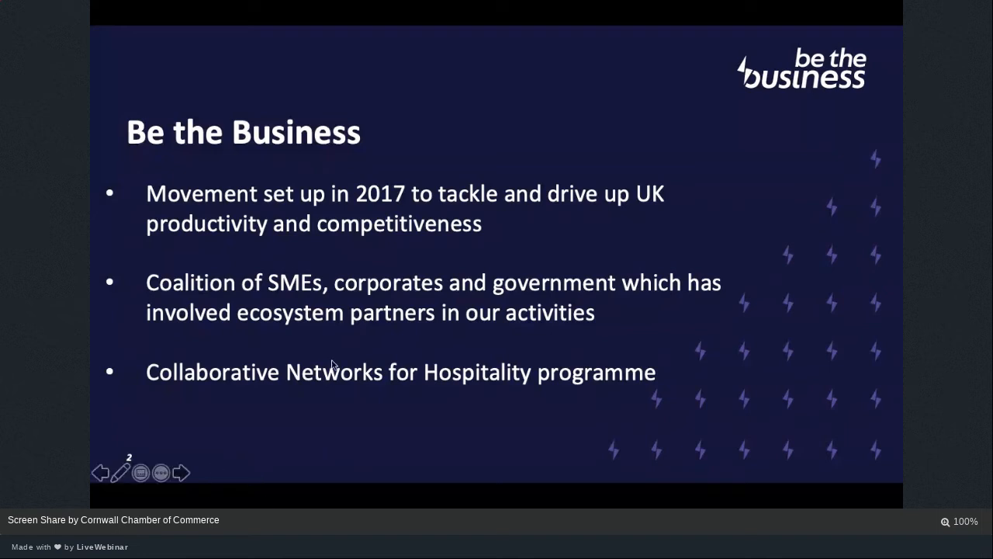
{"action": "mouse_move", "coordinate": [223, 447]}
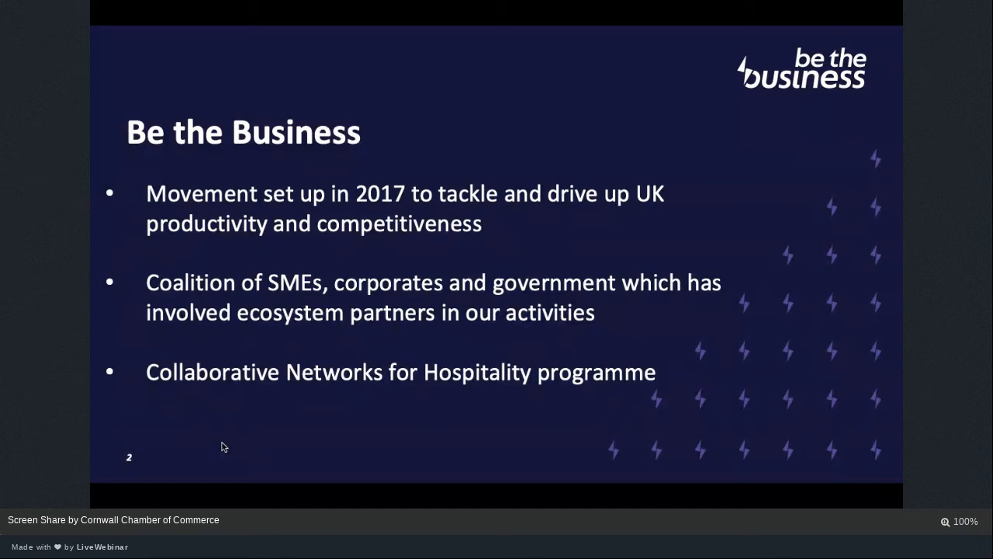
{"action": "mouse_move", "coordinate": [228, 394]}
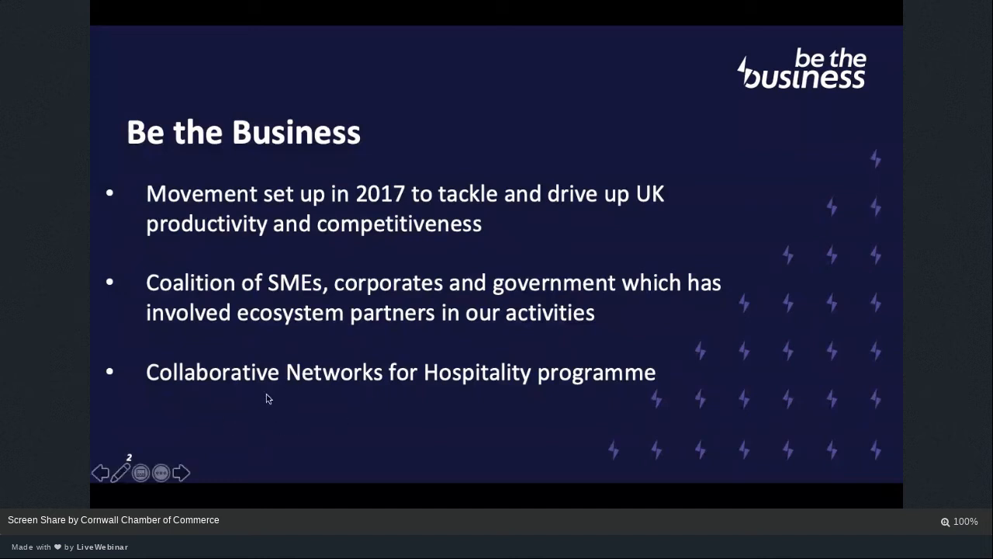
{"action": "mouse_move", "coordinate": [291, 412]}
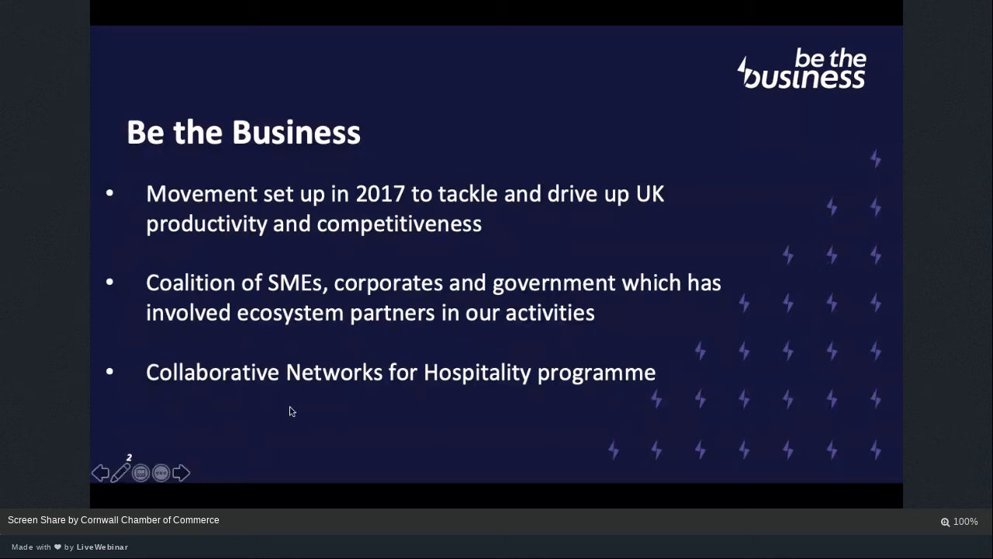
{"action": "mouse_move", "coordinate": [295, 416]}
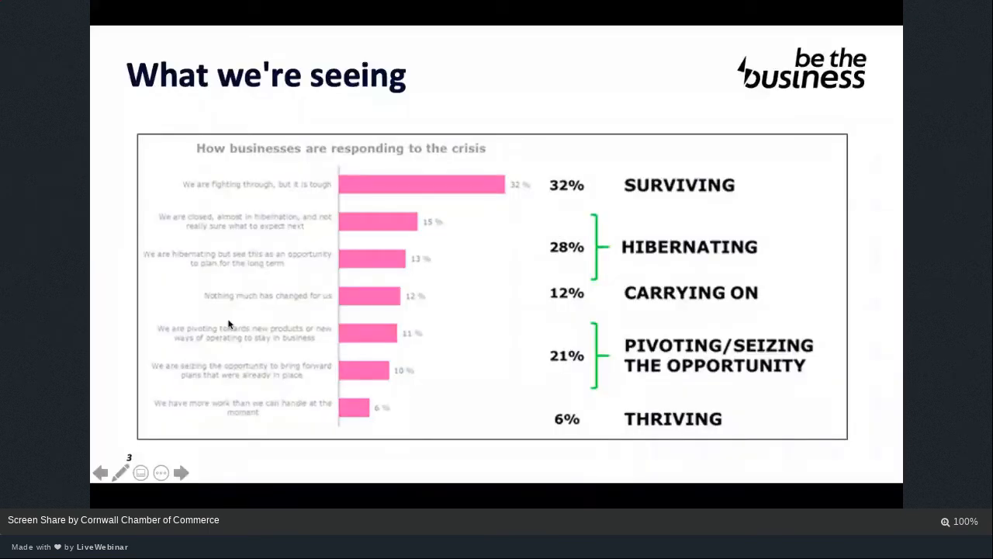
{"action": "mouse_move", "coordinate": [112, 335]}
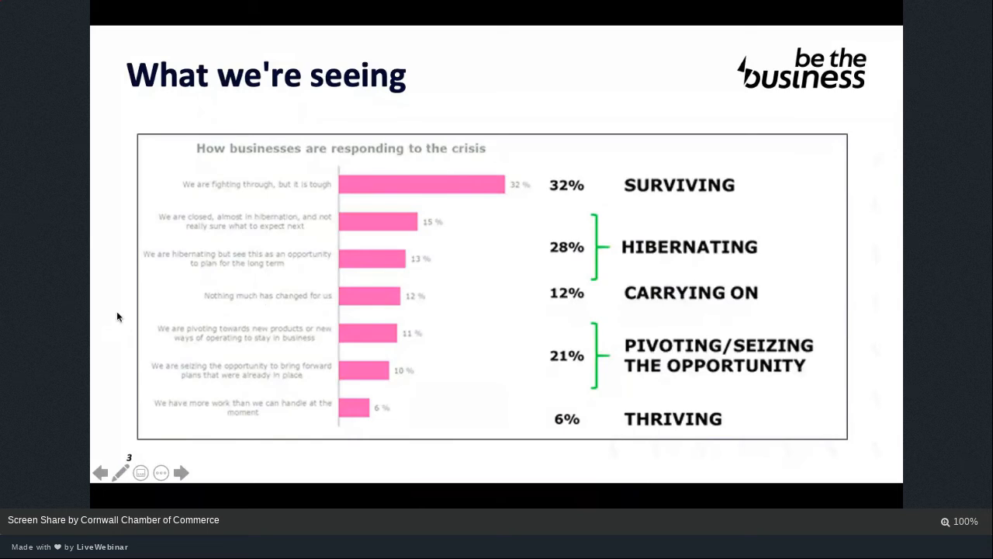
{"action": "mouse_move", "coordinate": [105, 313]}
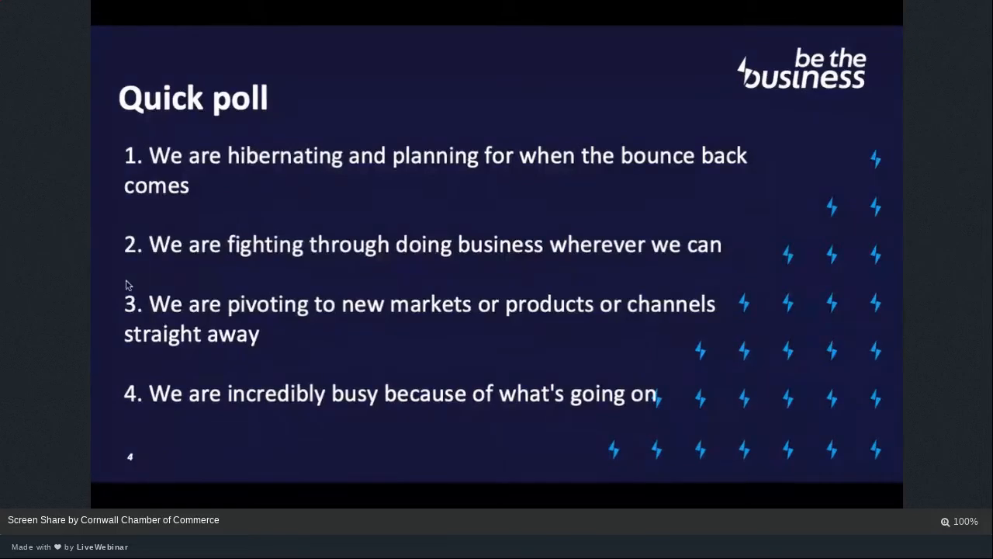
{"action": "mouse_move", "coordinate": [312, 309]}
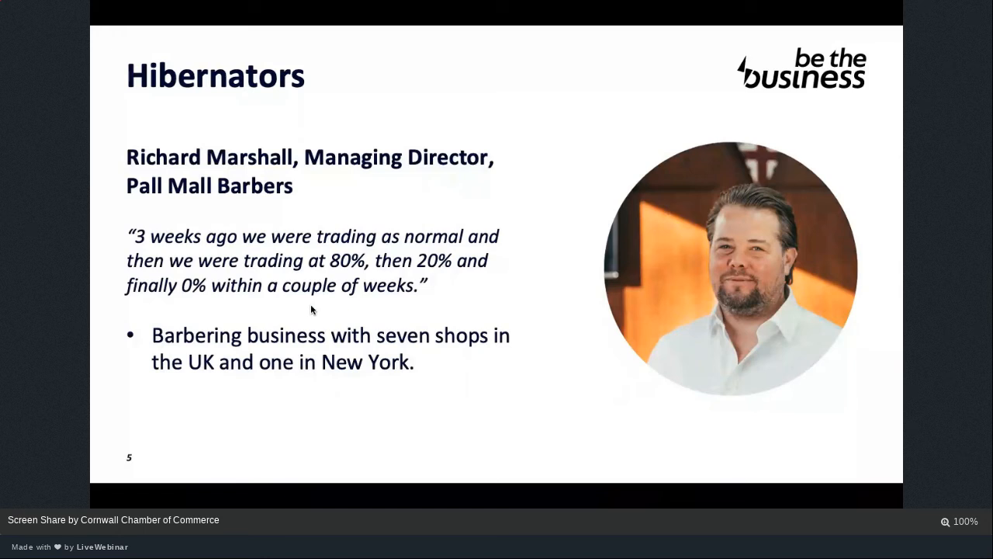
{"action": "key", "text": "right"}
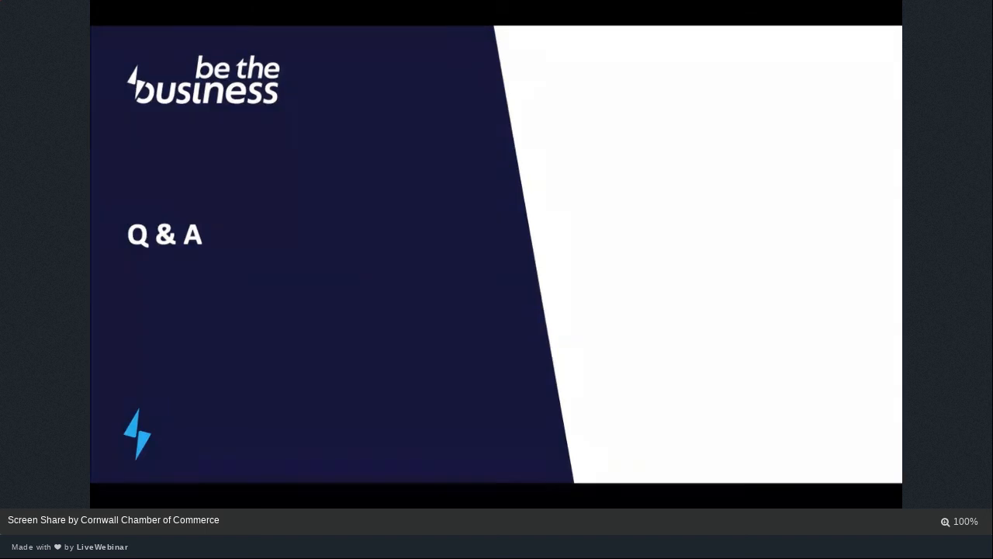
{"action": "mouse_move", "coordinate": [715, 334]}
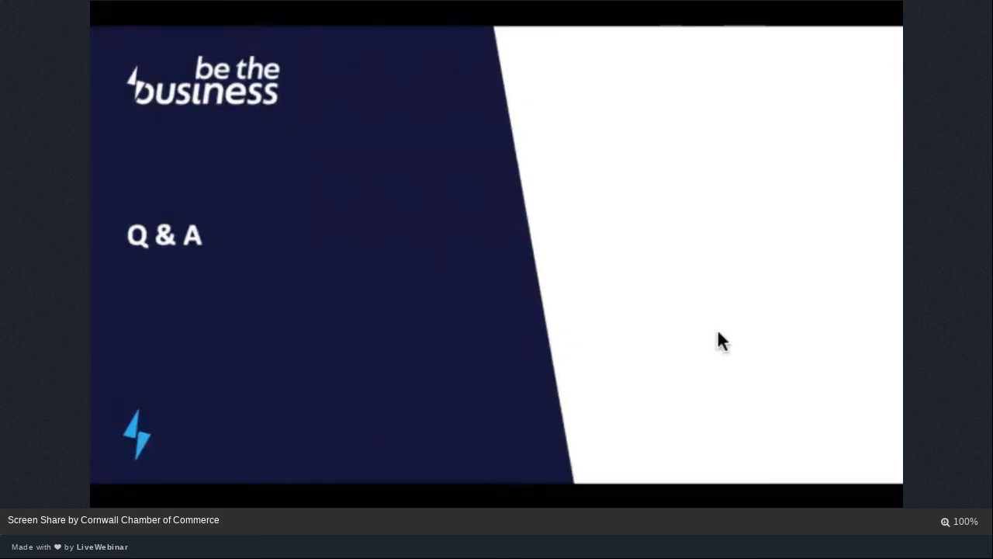
{"action": "mouse_move", "coordinate": [405, 382]}
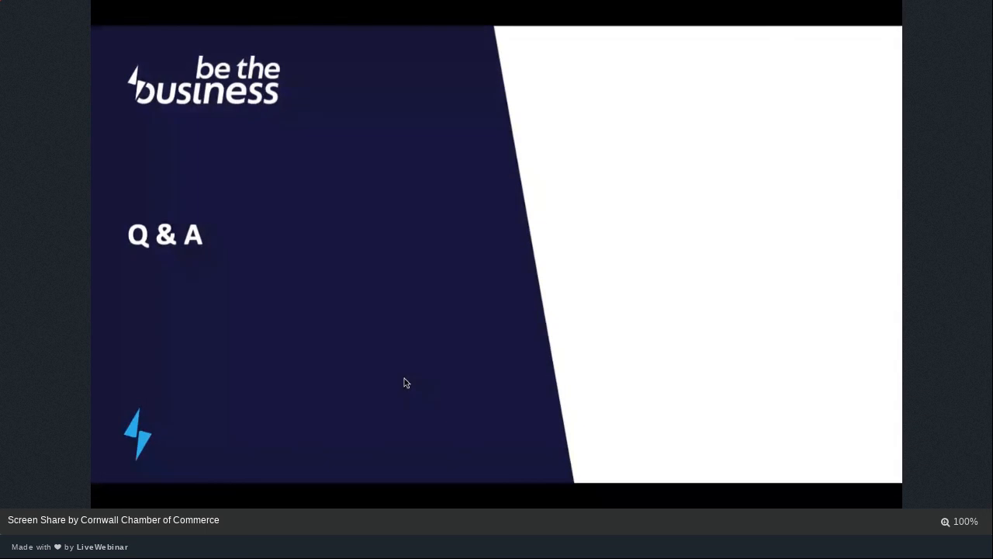
{"action": "mouse_move", "coordinate": [438, 287]}
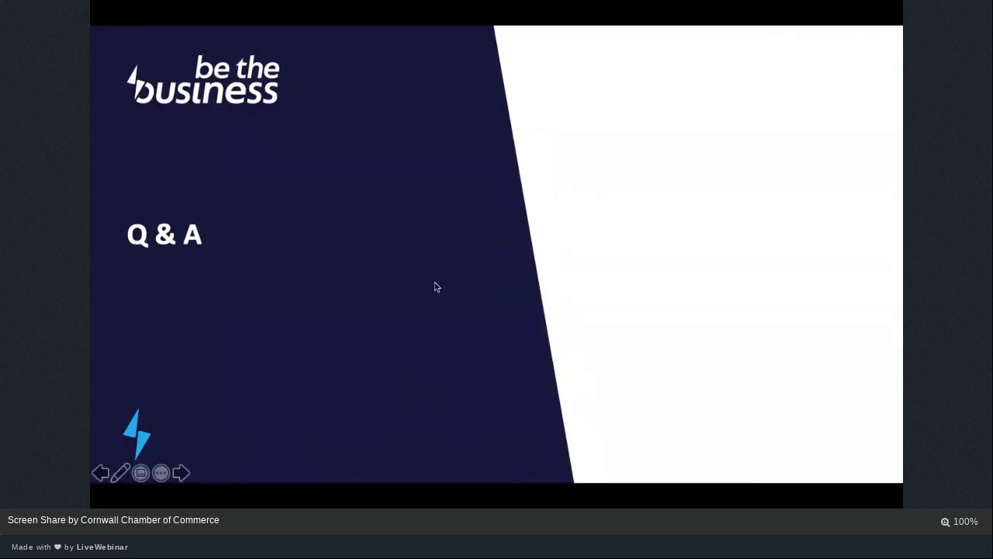
{"action": "mouse_move", "coordinate": [99, 472]}
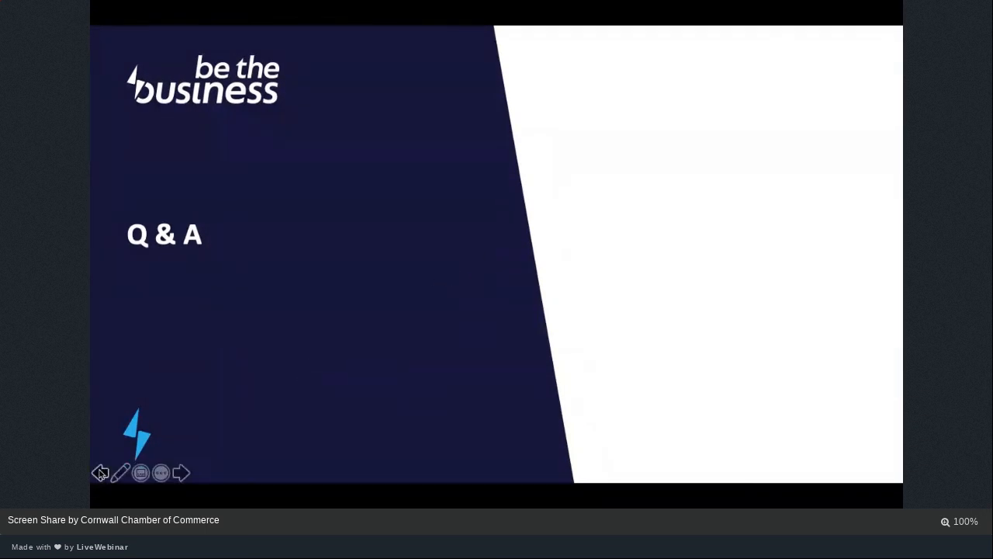